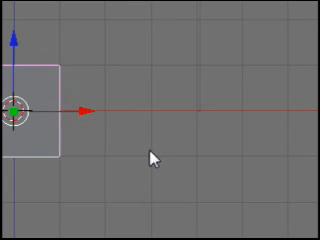
mouse_move(114, 156)
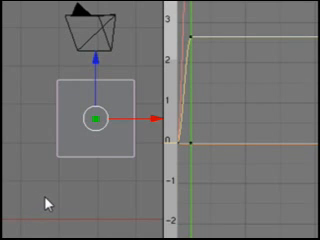
mouse_move(256, 188)
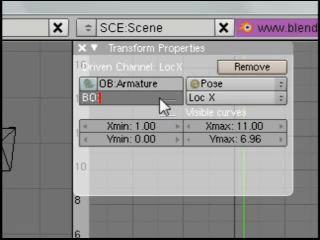
Step: Enter the bone name 'Bone' for the armature driving the cube's X location
type("Bonn")
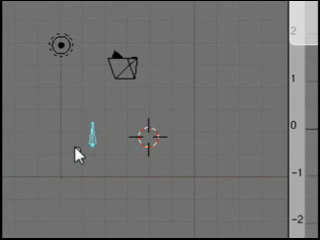
Step: Select the armature bone and move it so the driven cube follows
left_click(88, 136)
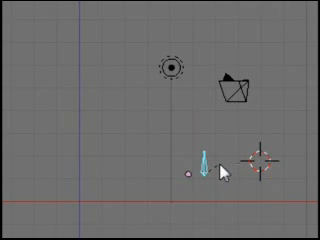
mouse_move(224, 168)
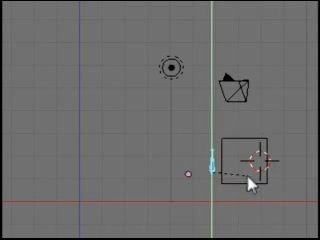
left_click_drag(244, 160, 130, 150)
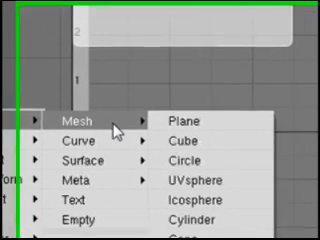
mouse_move(196, 178)
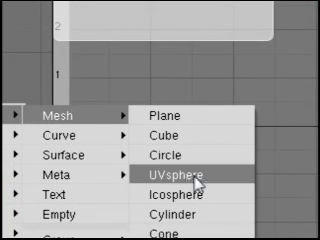
Step: Add a UV sphere mesh beside the bone as its custom display shape
left_click(196, 176)
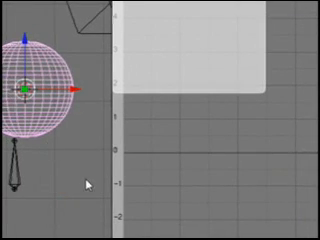